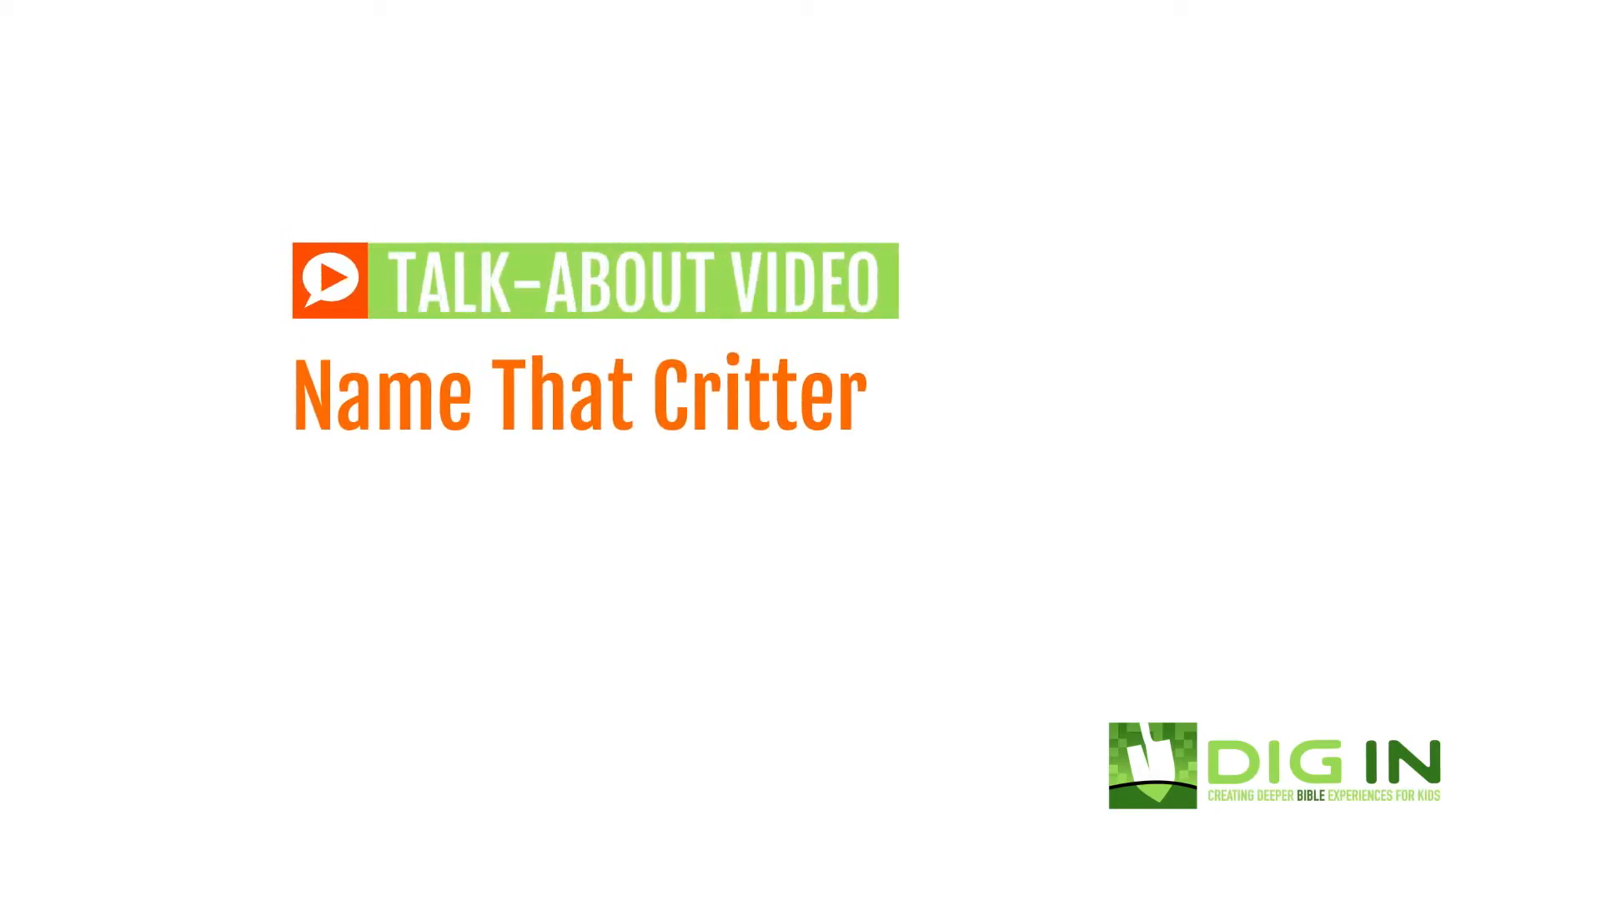
click(801, 451)
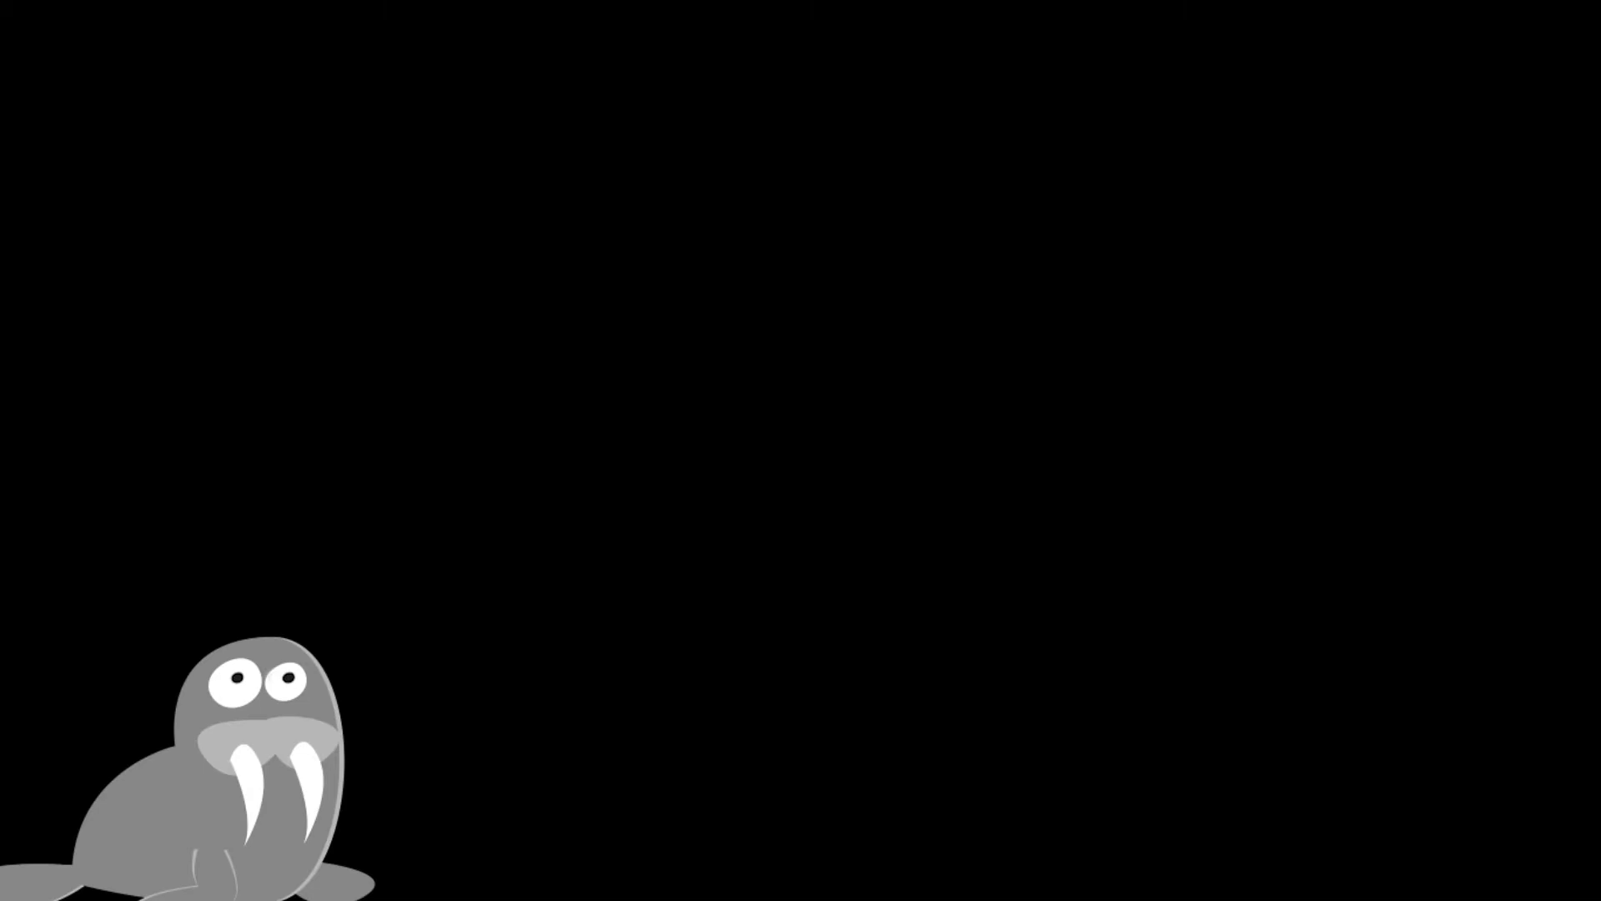